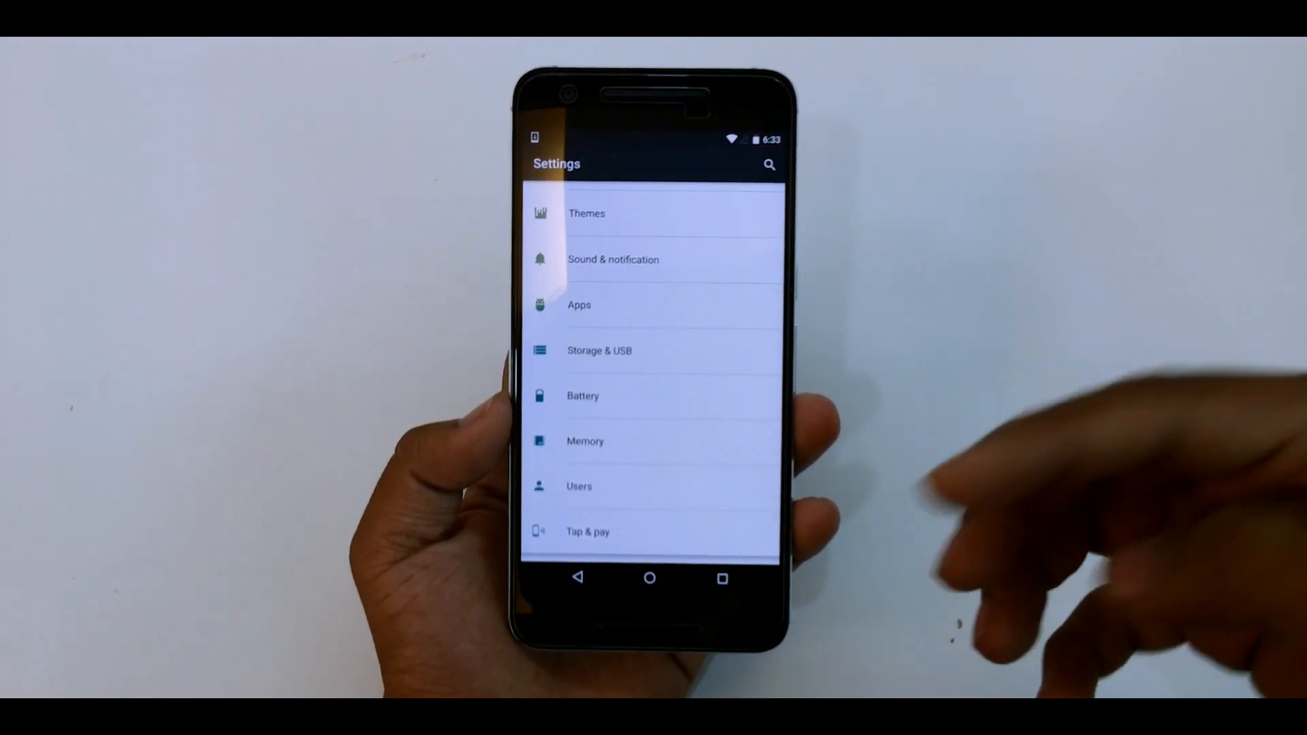
Step: Browse internal storage to the SuperSU, Open GApps and pa_angler ROM zips
left_click(599, 350)
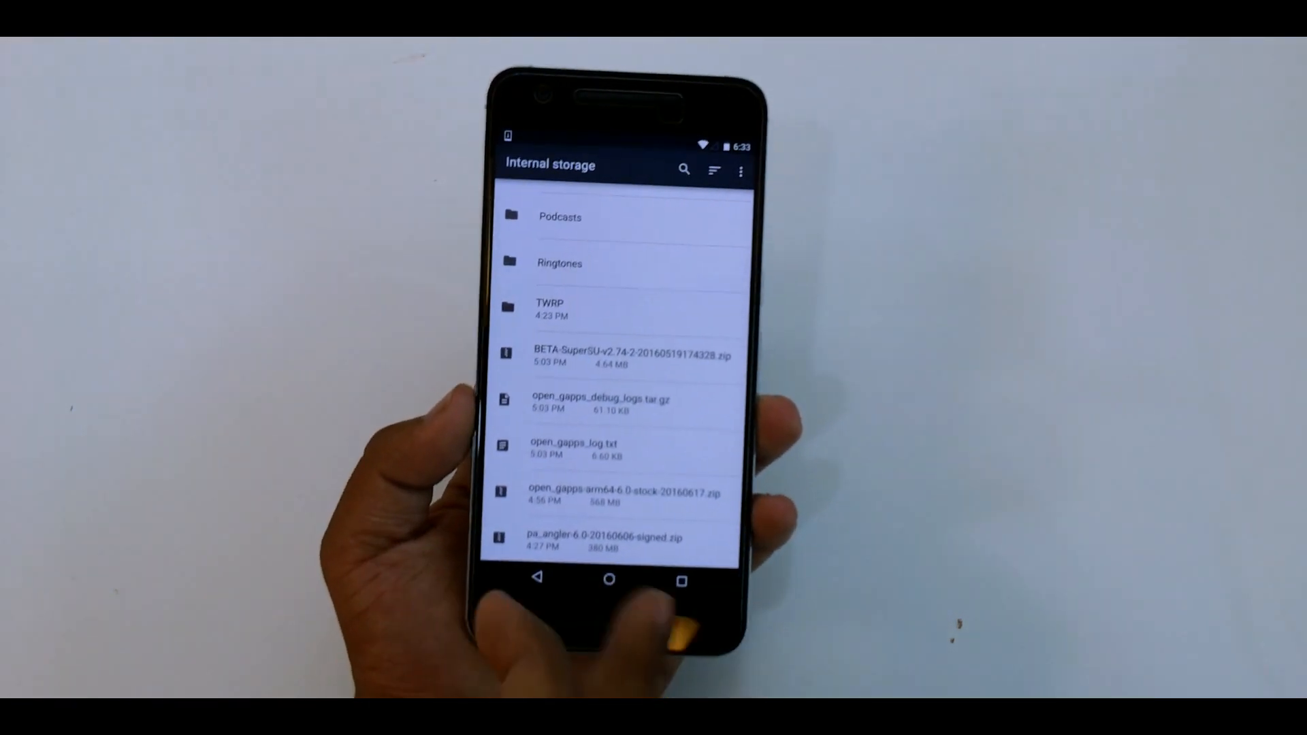
left_click(608, 579)
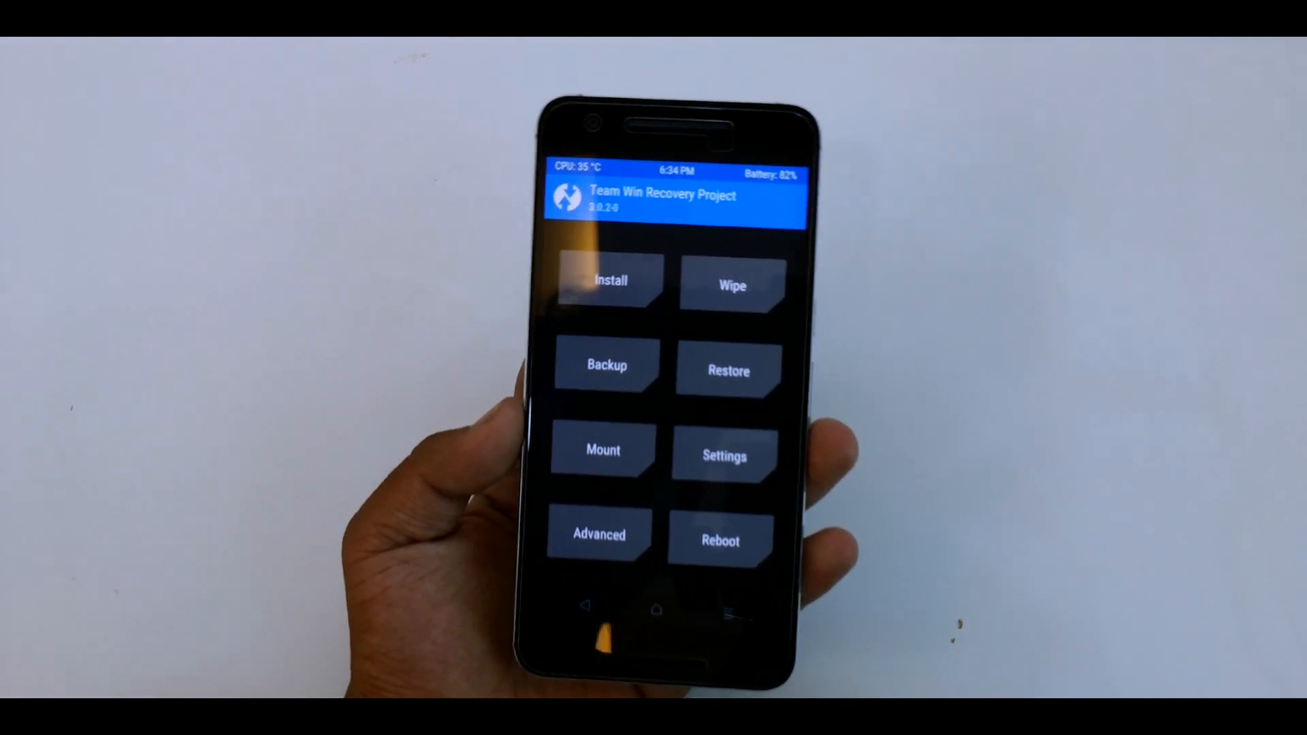
Step: Advanced-wipe the selected partitions, then open Install's file browser on /sdcard
left_click(731, 286)
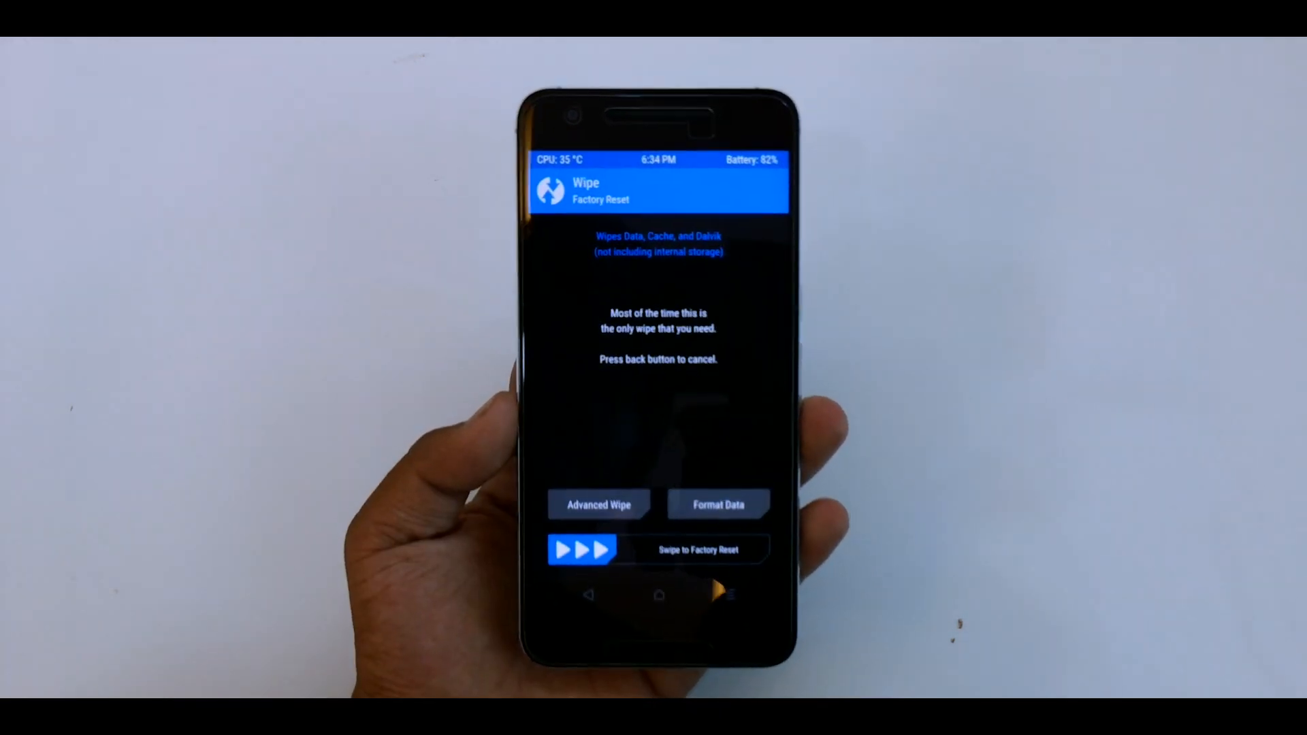
left_click(598, 505)
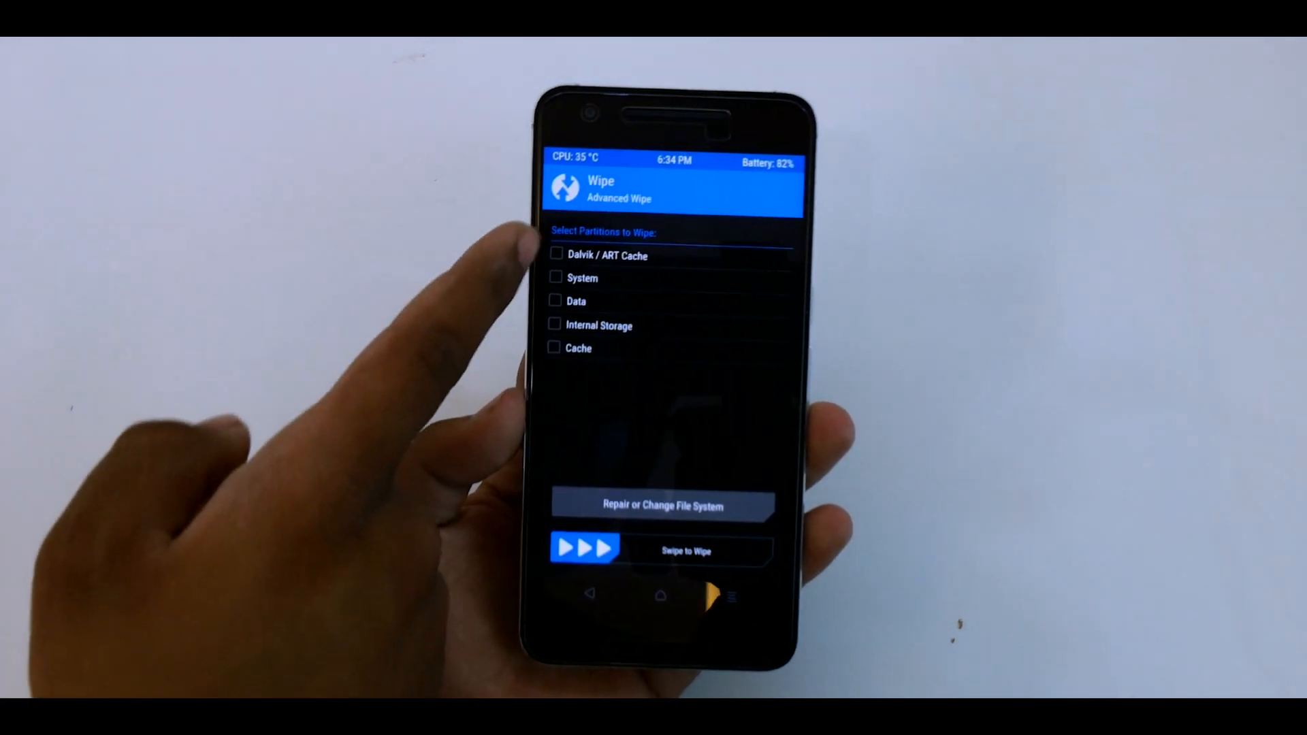
left_click(557, 254)
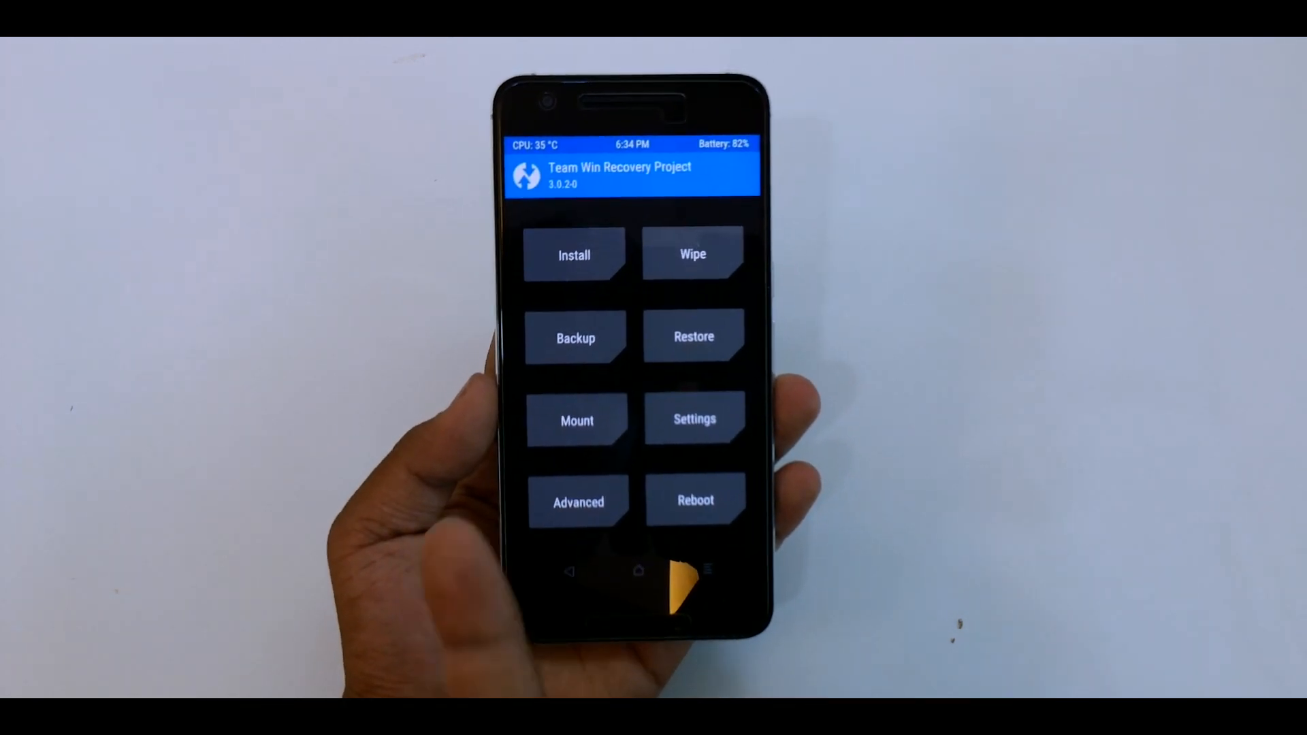
left_click(573, 253)
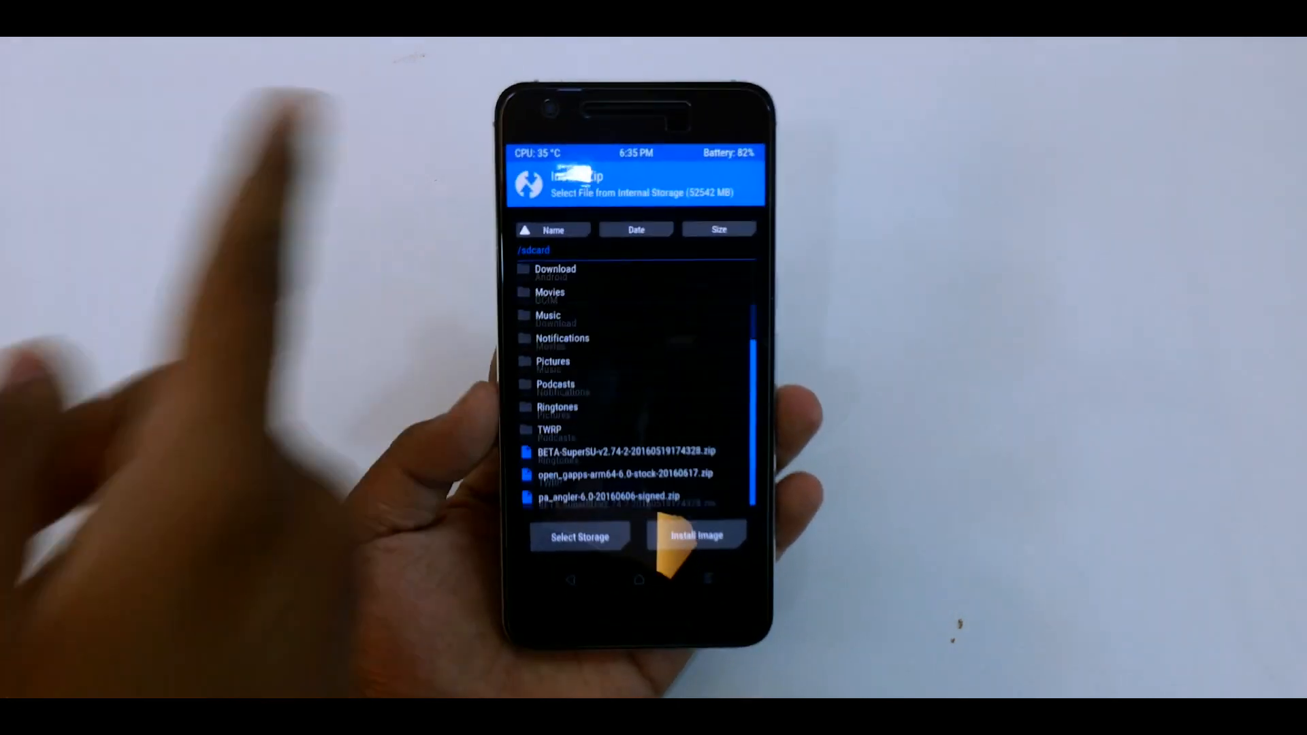